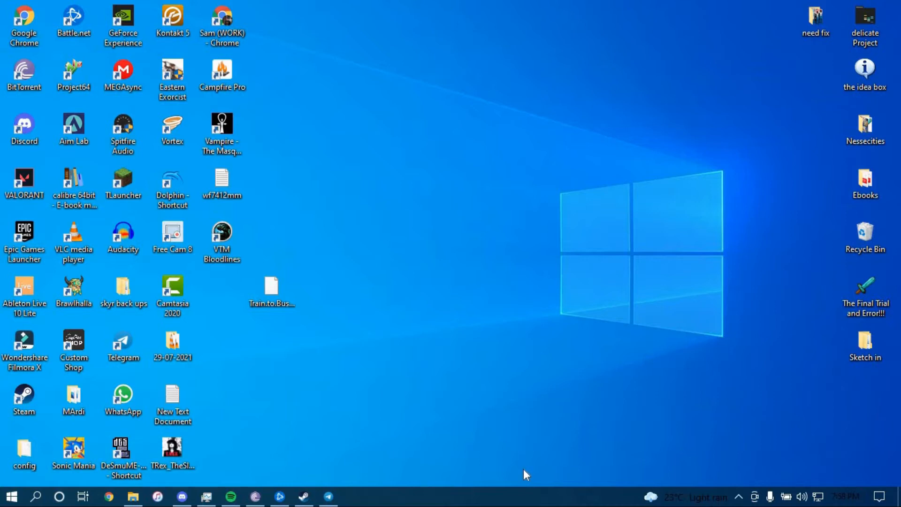
mouse_move(497, 414)
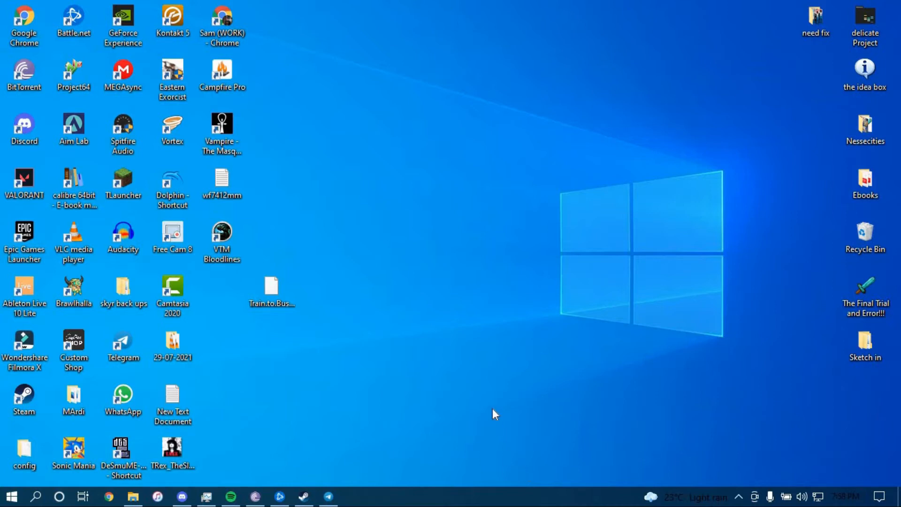
mouse_move(293, 75)
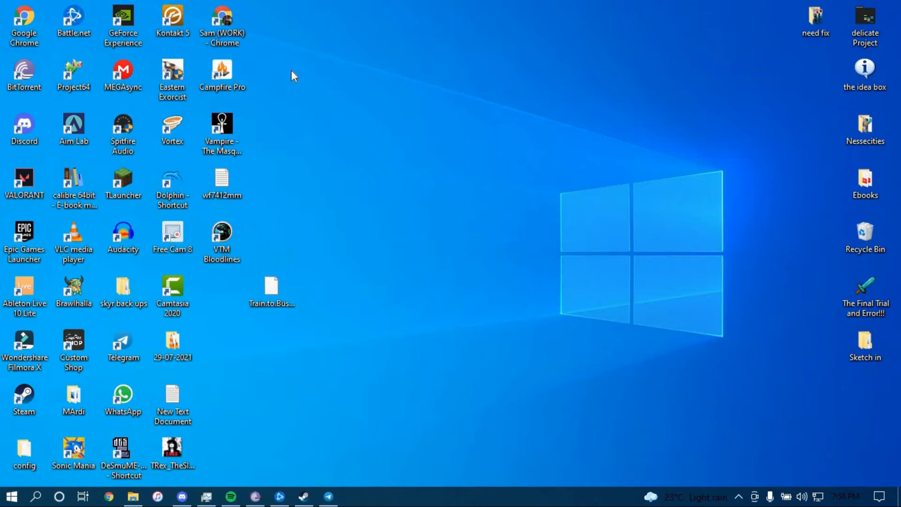
mouse_move(210, 36)
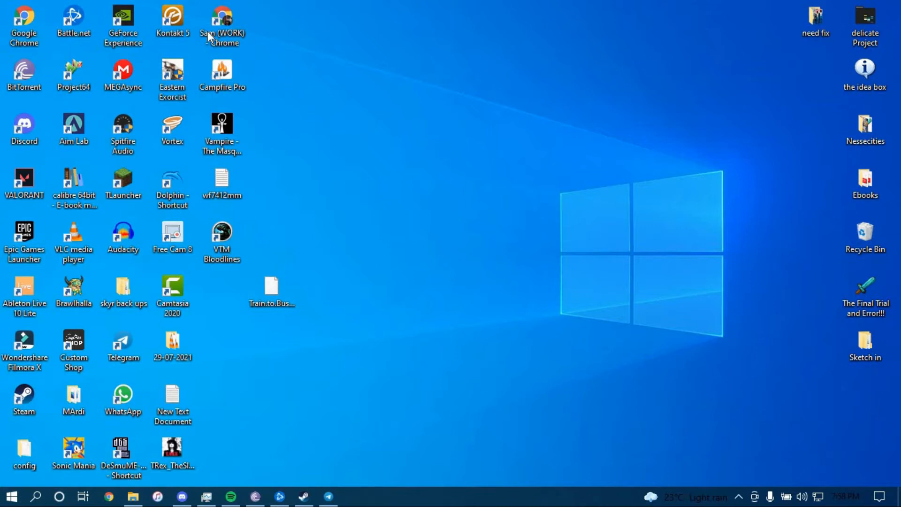
Step: Launch Chrome from the desktop shortcut and maximize its window to full screen
double_click(221, 20)
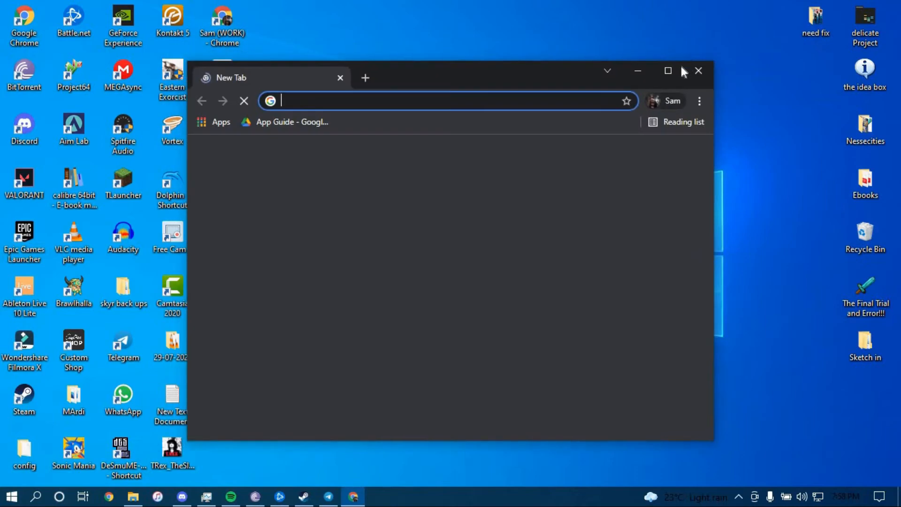
left_click(669, 71)
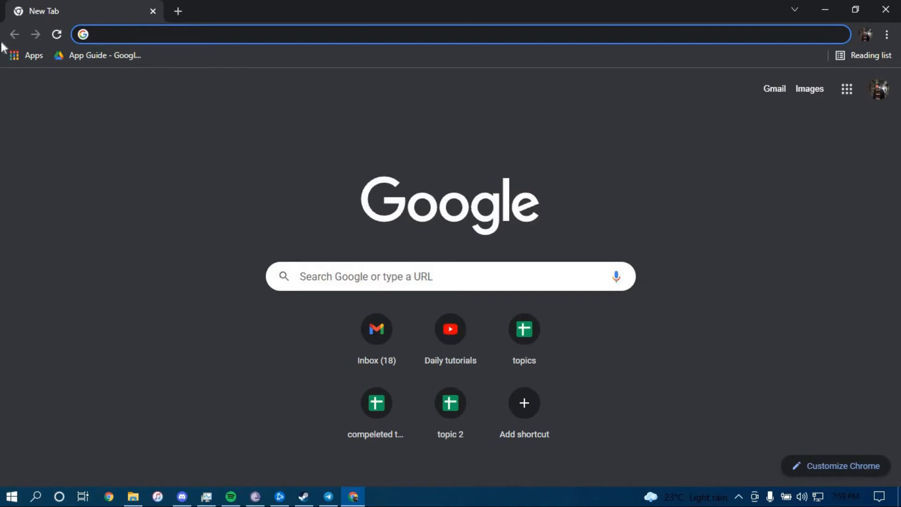
type("dukhan bank")
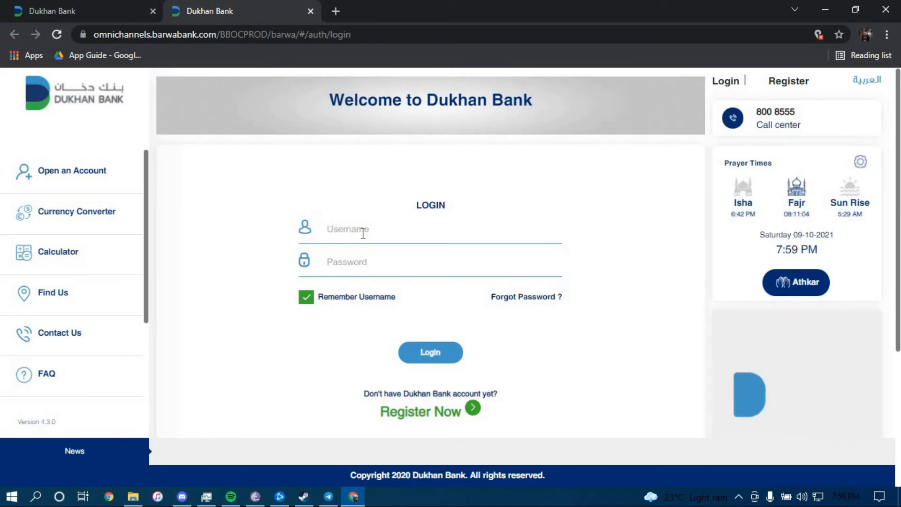
Step: Submit the empty Dukhan Bank login form, with no username or password entered
left_click(430, 352)
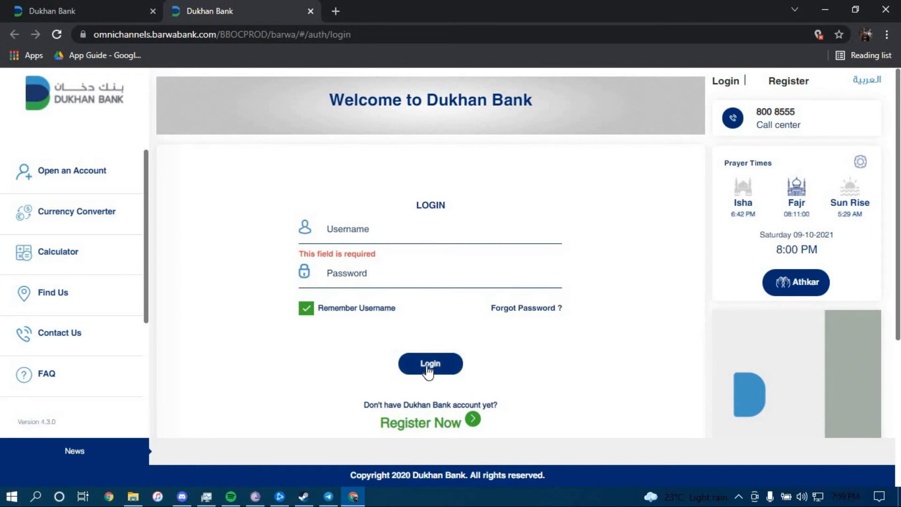
mouse_move(648, 190)
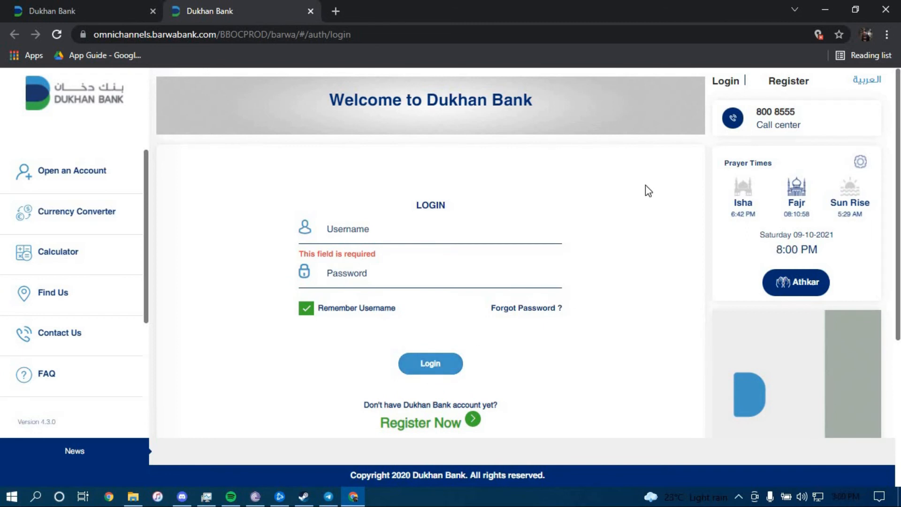